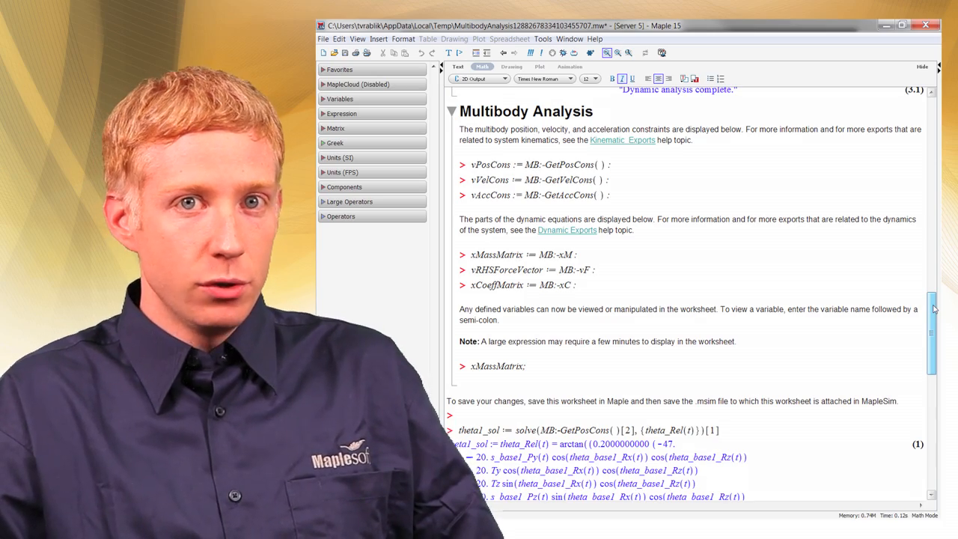
pyautogui.scroll(-3)
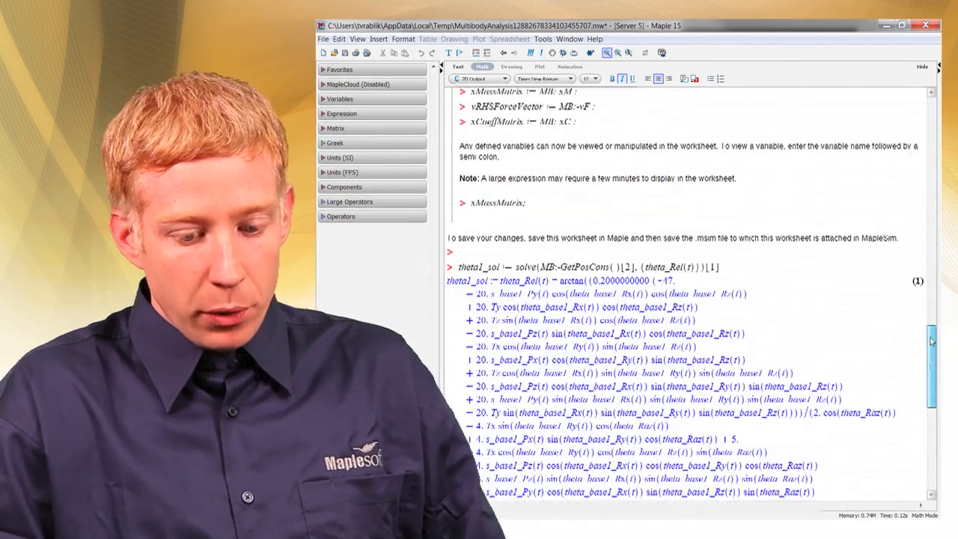
pyautogui.scroll(-3)
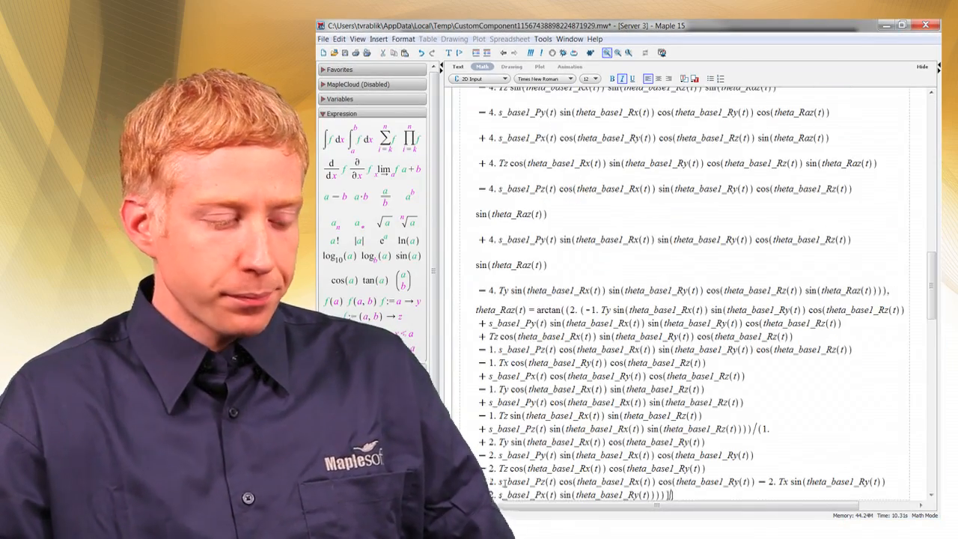
pyautogui.scroll(-3)
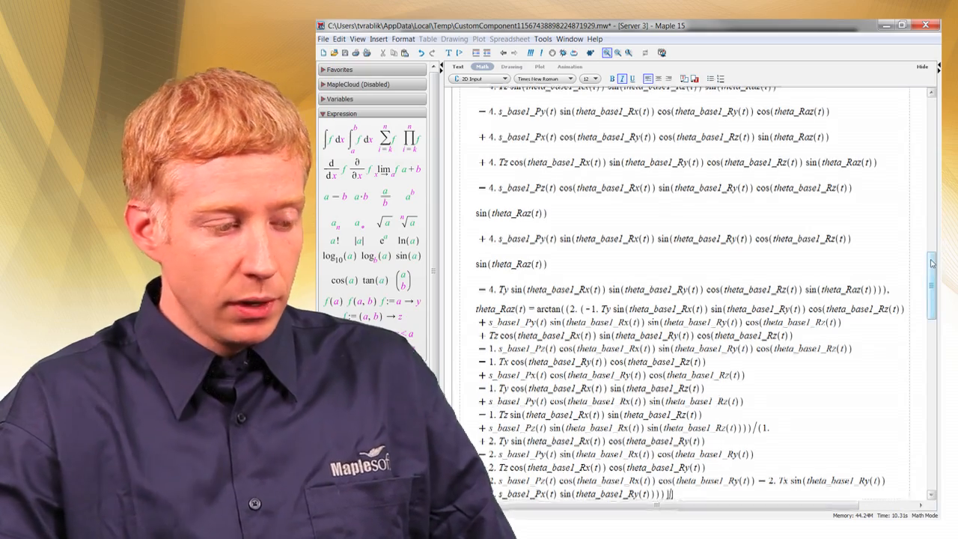